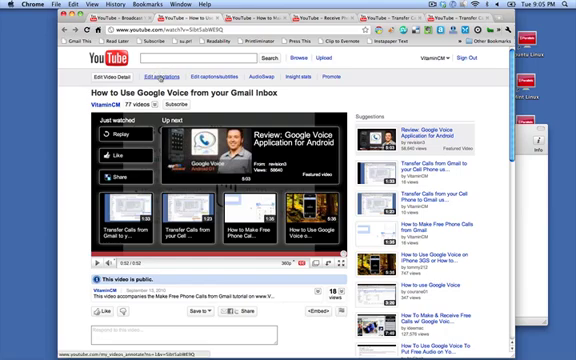
Open the annotations editor for the Google Voice from Gmail video via Edit annotations.
left_click(168, 75)
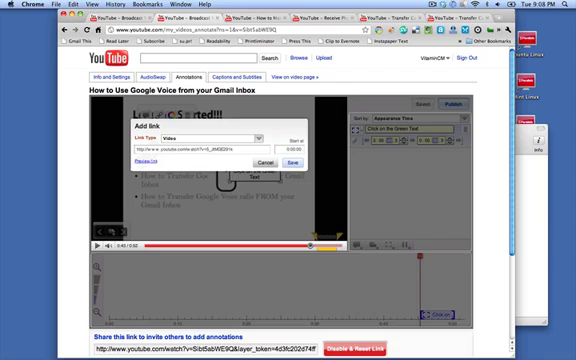
Save the annotation's video link to How to Make Free Phone Calls from Gmail.
left_click(291, 162)
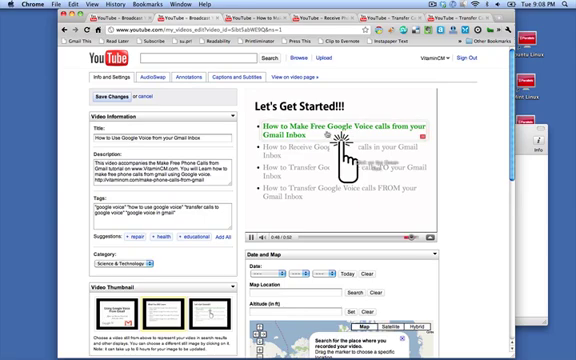
Switch to the Info and Settings page for the Google Voice from Gmail video.
left_click(343, 127)
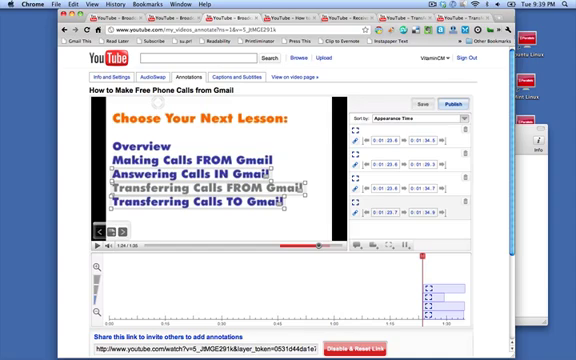
mouse_move(230, 186)
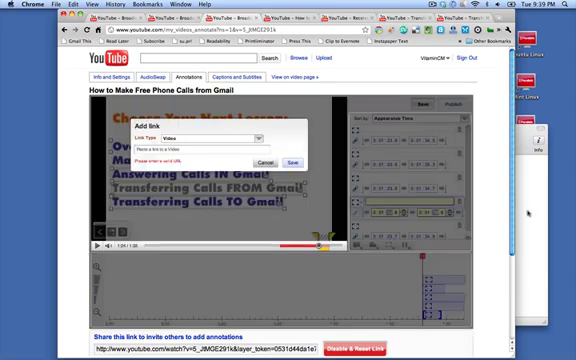
Cancel the empty link dialog for the new Overview spotlight annotation.
left_click(265, 162)
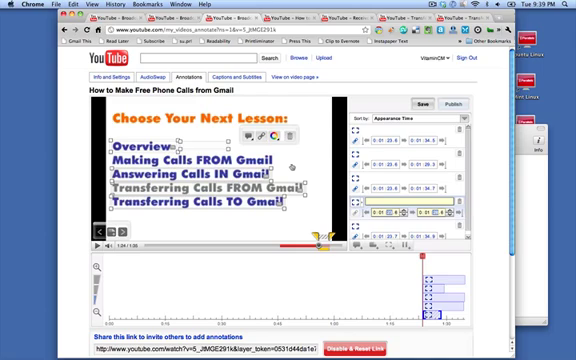
left_click(429, 104)
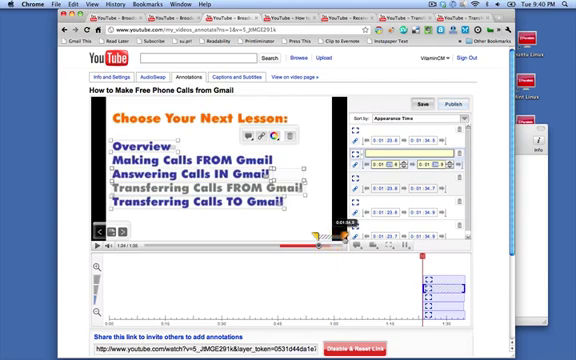
Save the annotation changes and publish them to the Free Phone Calls video.
left_click(429, 104)
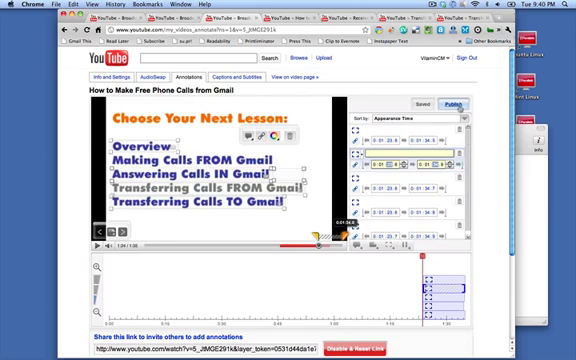
left_click(462, 98)
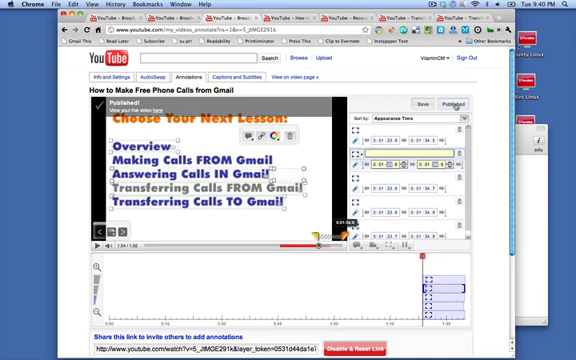